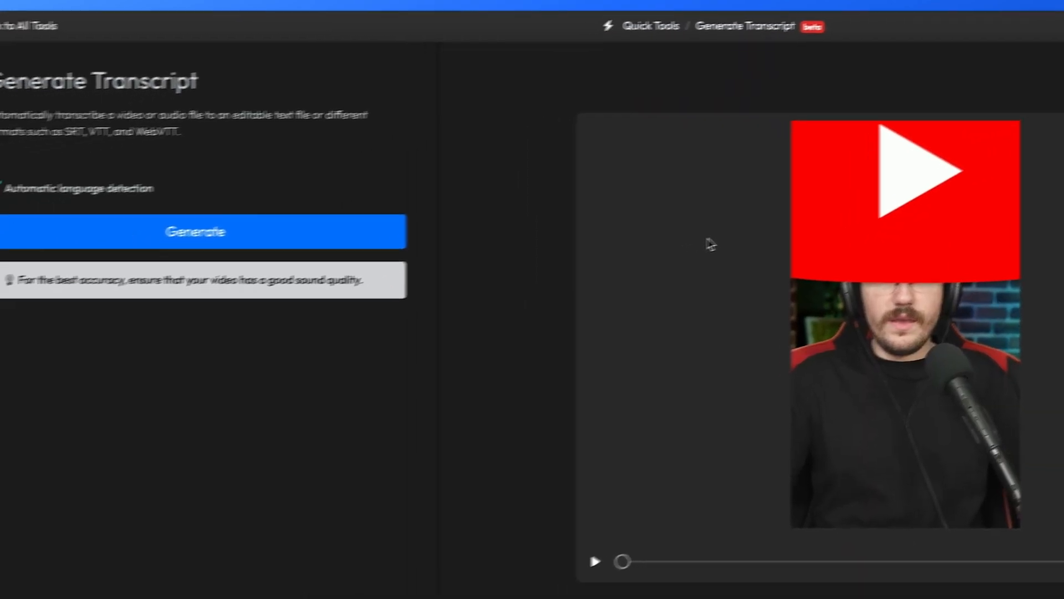
# Generate the transcript with automatic language detection left on.
pyautogui.click(195, 231)
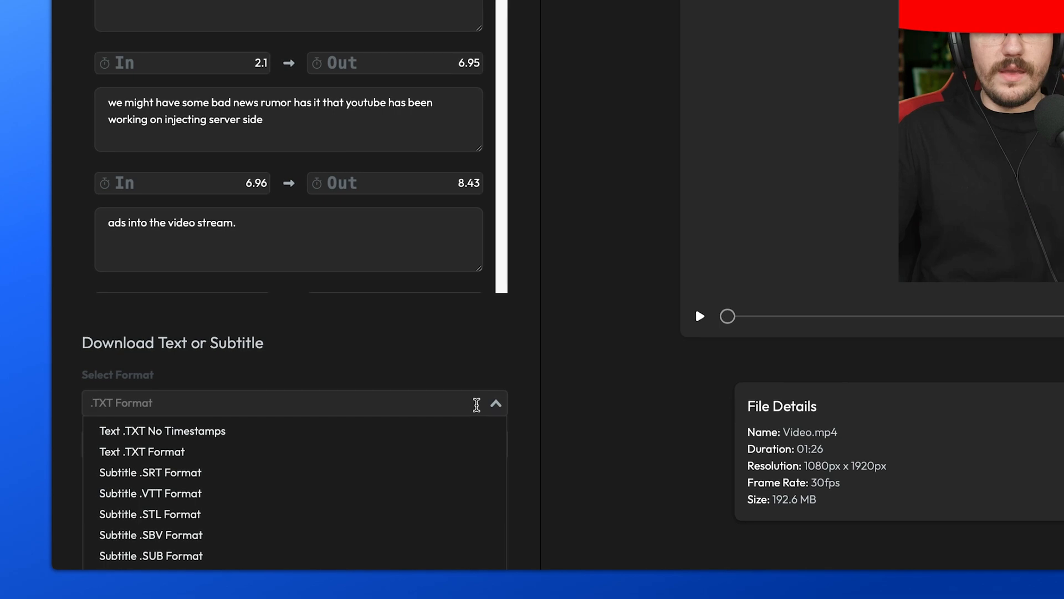
# Choose Subtitle .SRT Format and download the transcript file.
pyautogui.click(150, 472)
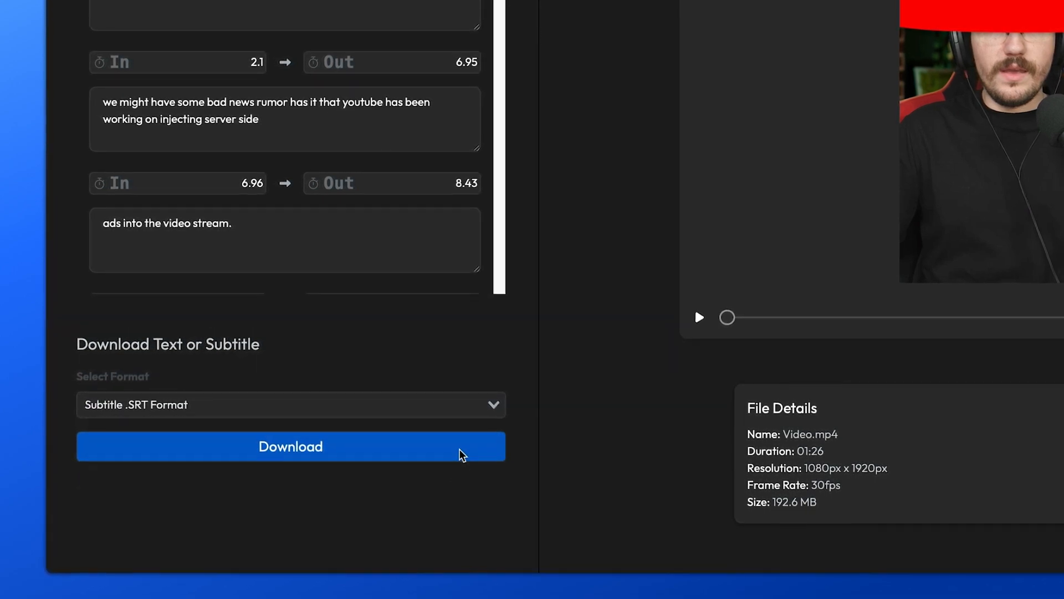
pyautogui.click(289, 445)
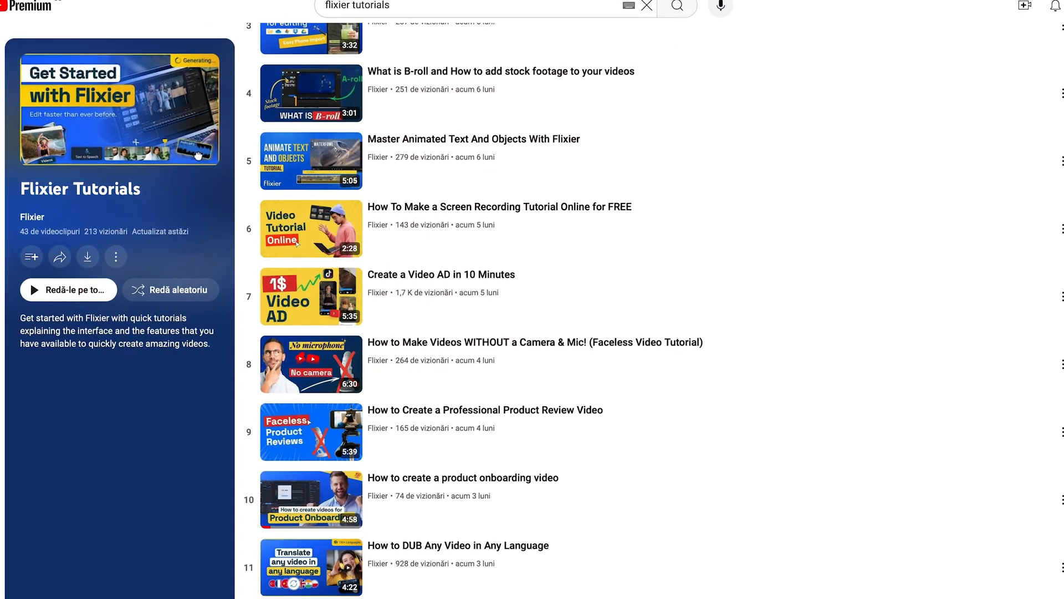
# Scroll through the Flixier Tutorials playlist on YouTube to around entry 22.
pyautogui.scroll(-3)
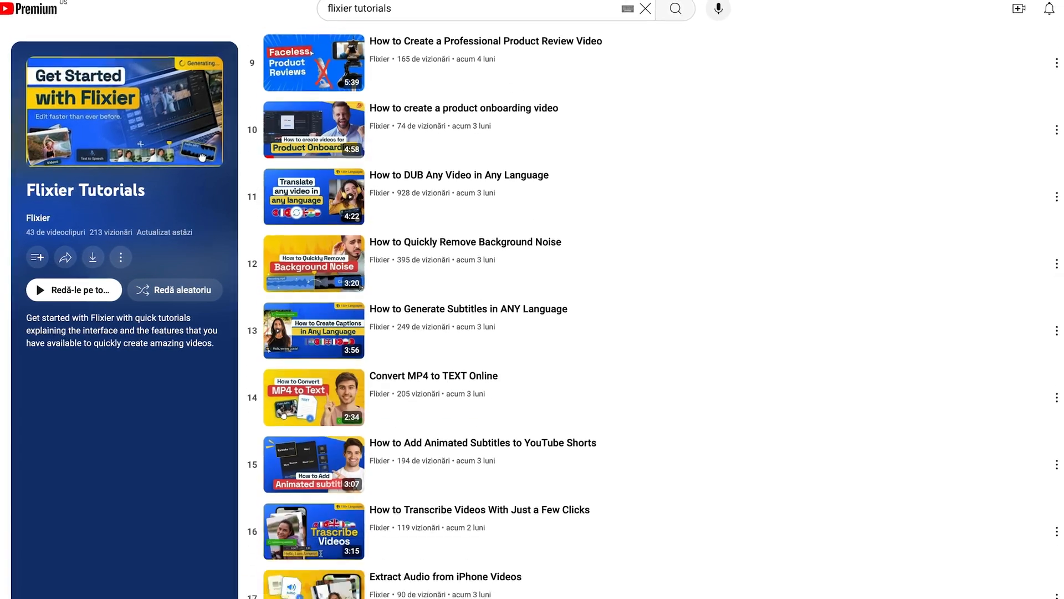
pyautogui.scroll(-3)
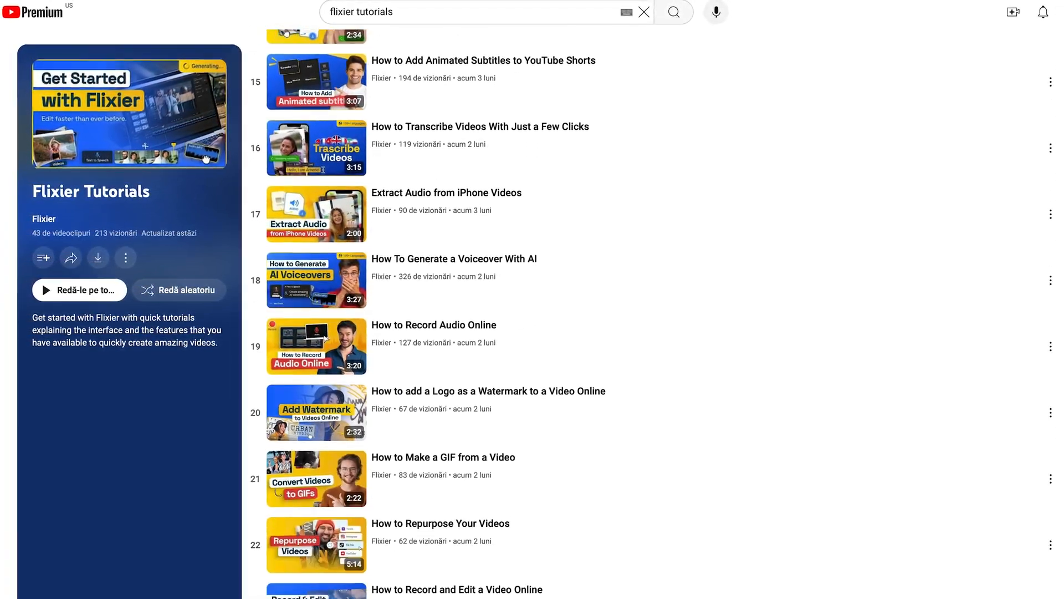